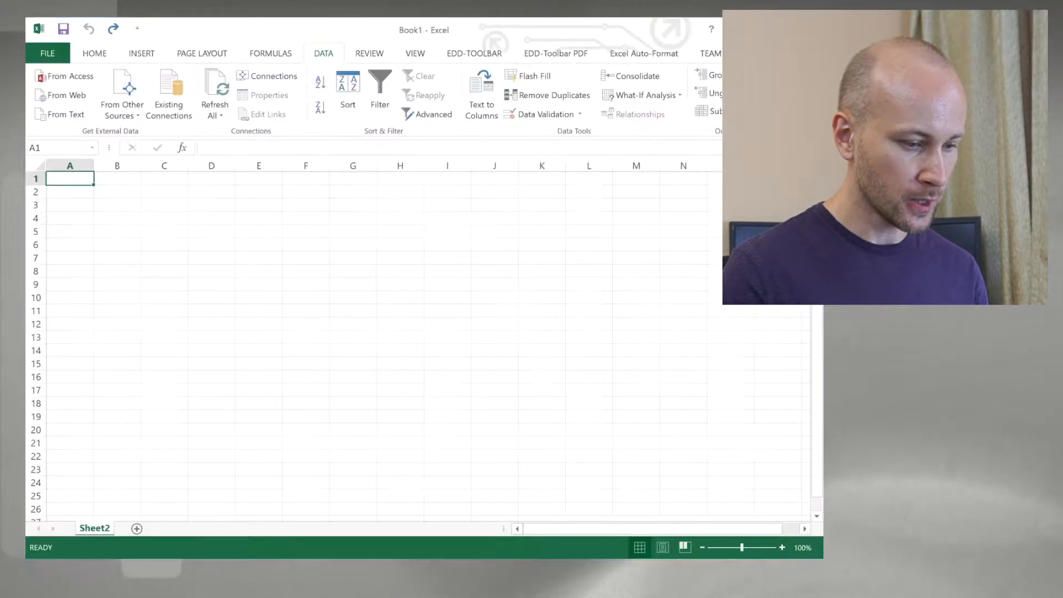
Step: Paste the LFP load-file records into A1 and widen column E to fit the image paths
key("ctrl+v")
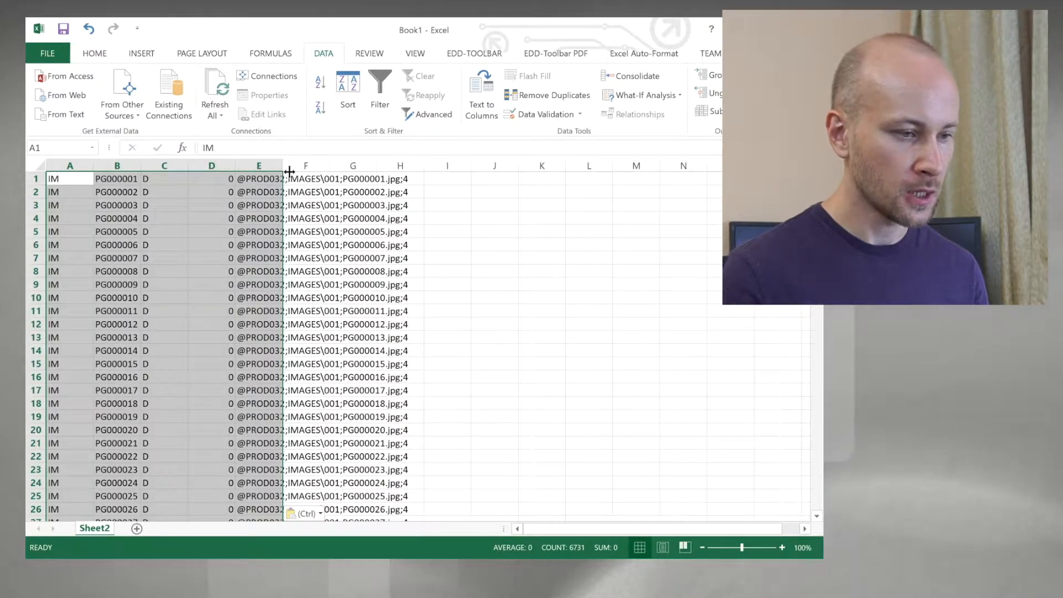
left_click_drag(278, 165, 432, 166)
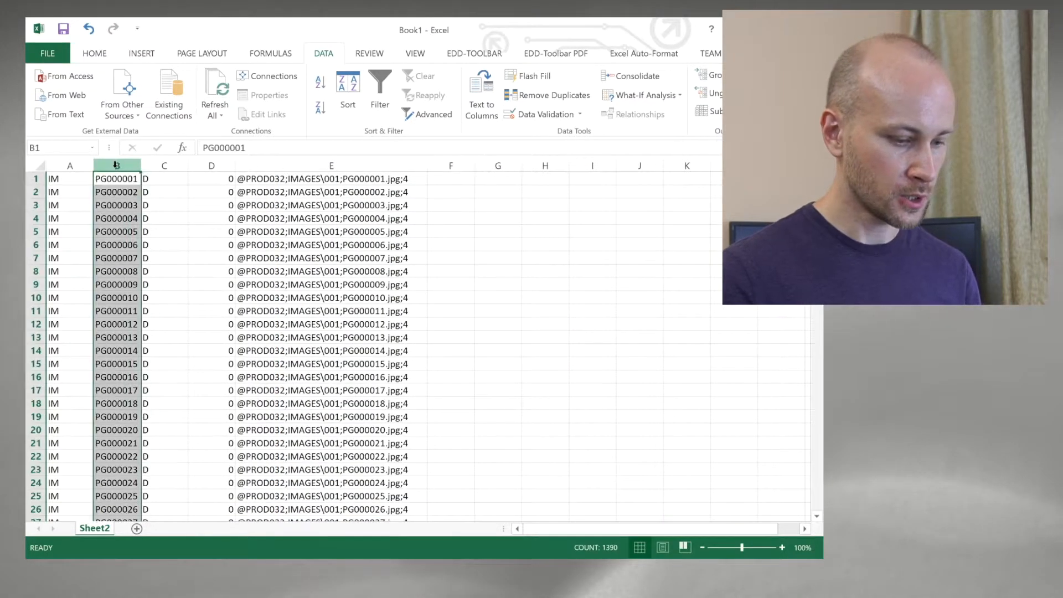
Step: Paste page IDs into column F and enter =MID(E1,2,7) in G1 to extract PROD032
left_click(451, 165)
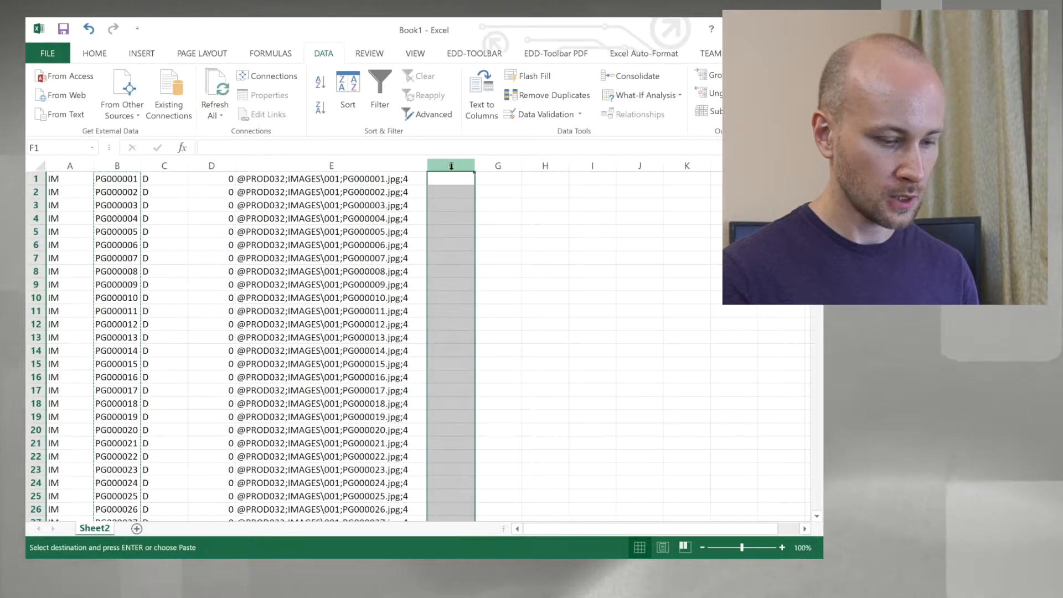
key("ctrl+v")
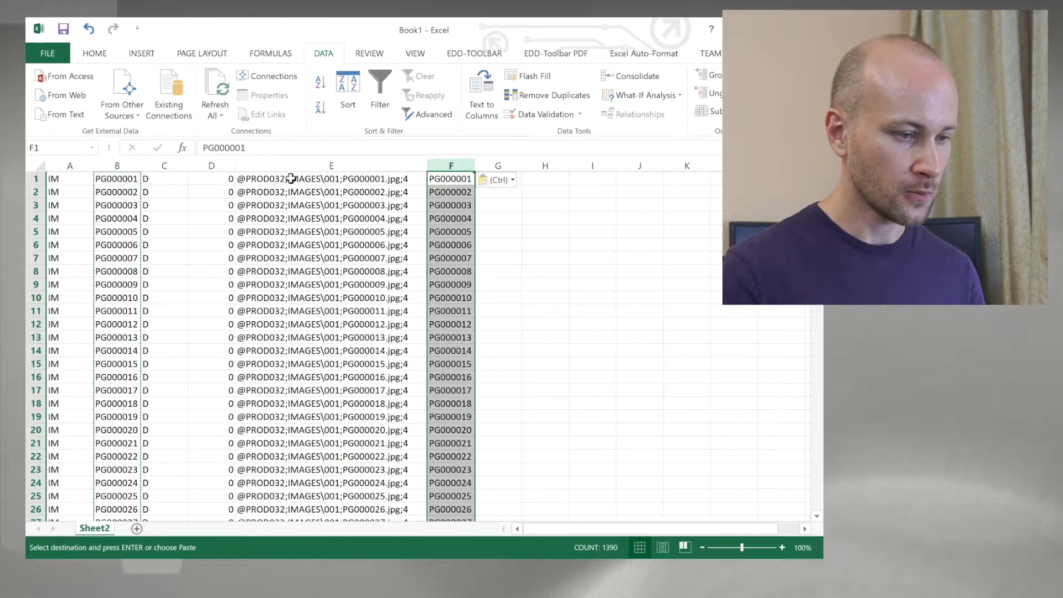
left_click(497, 178)
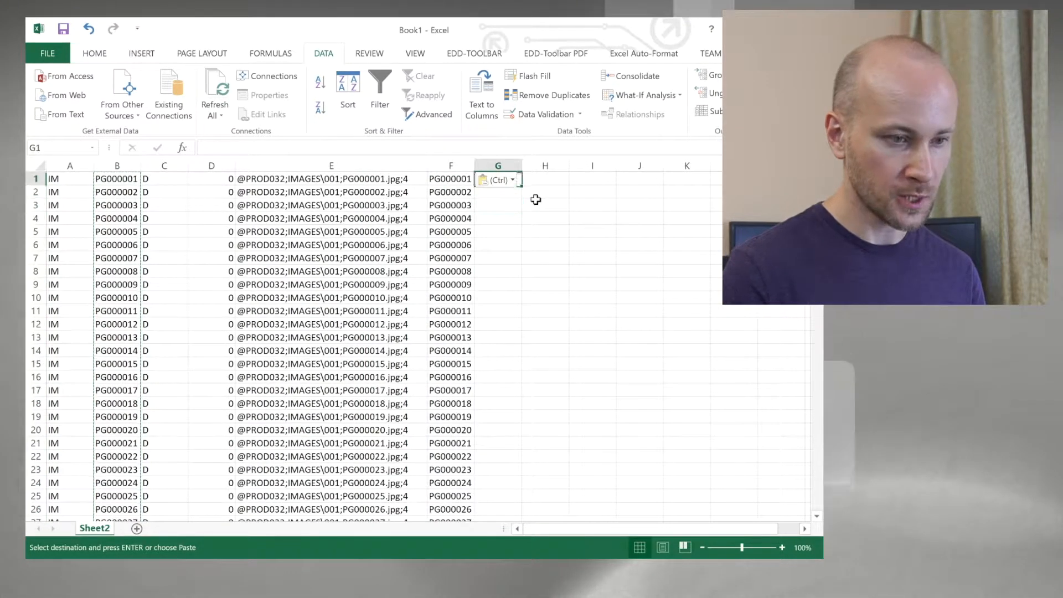
type("=mid")
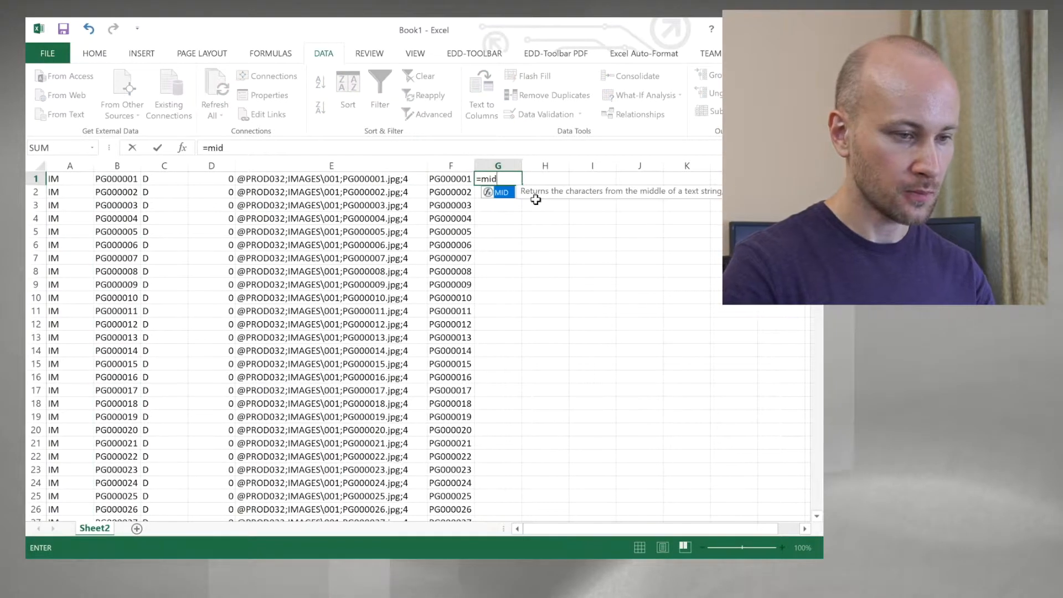
type("(e")
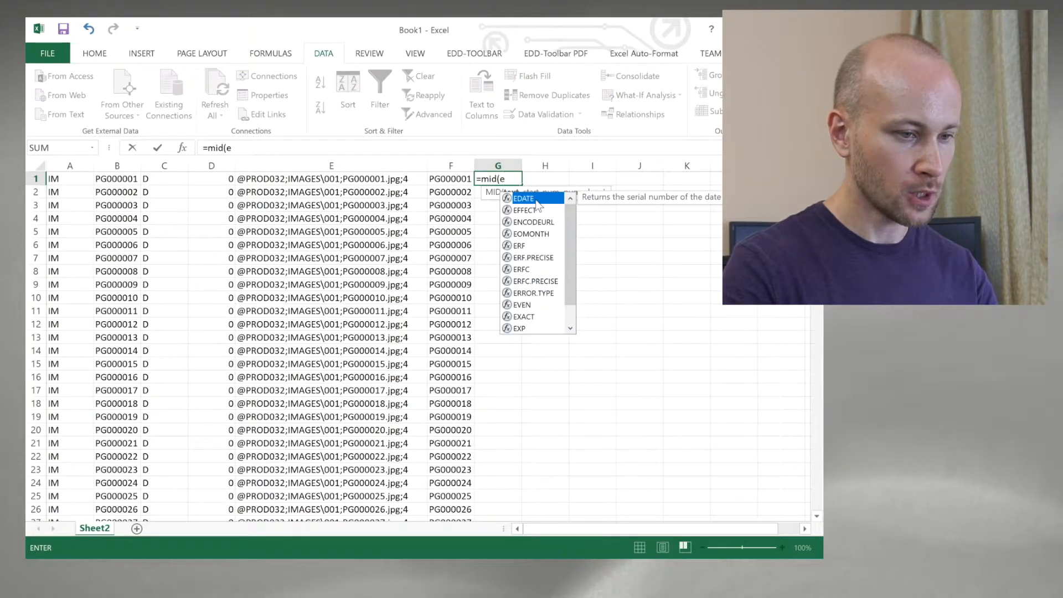
type("1,2")
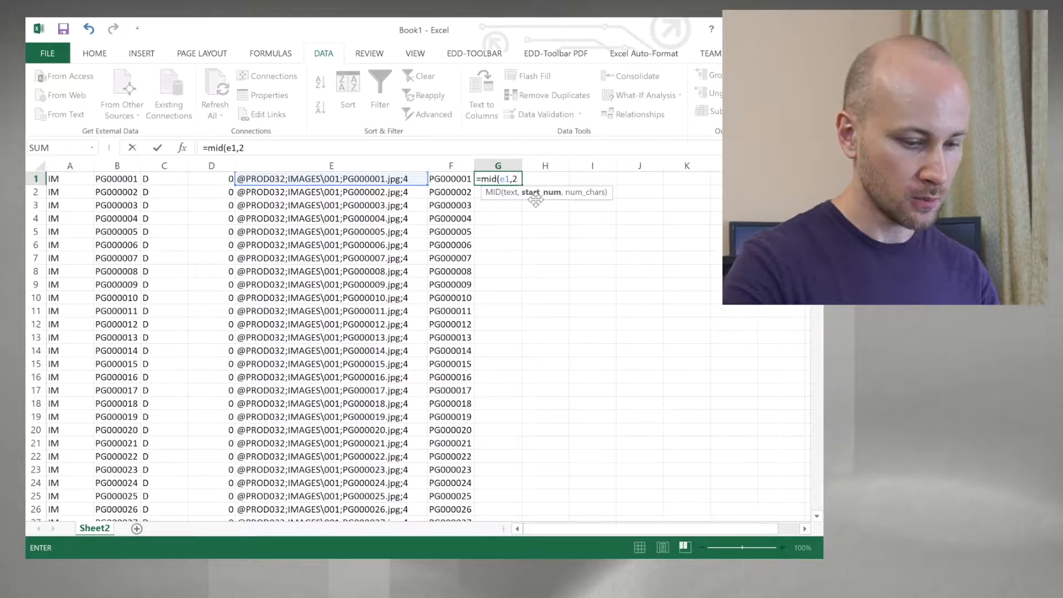
key("Backspace")
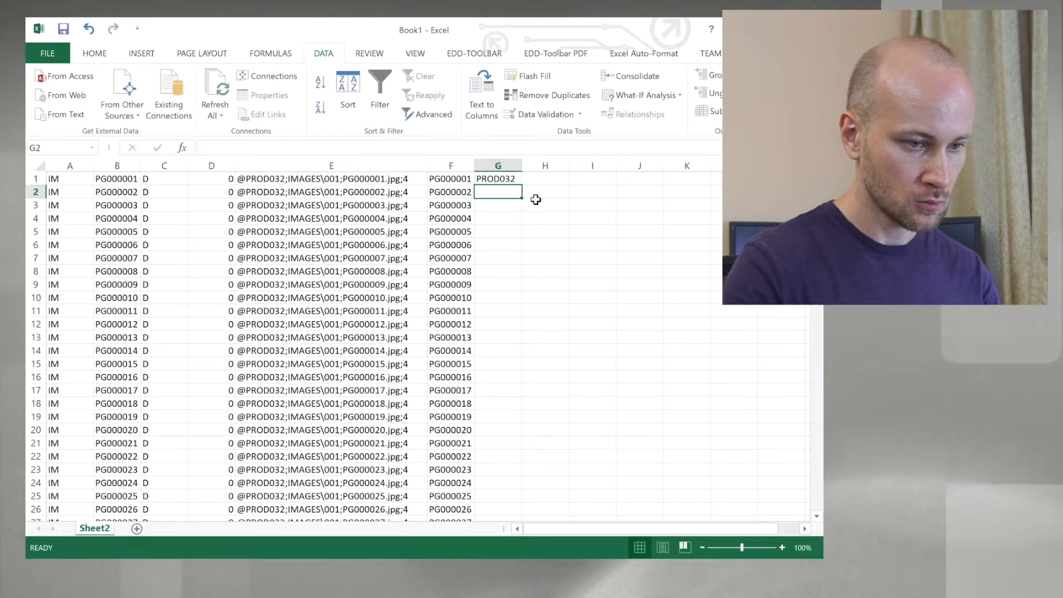
left_click(498, 178)
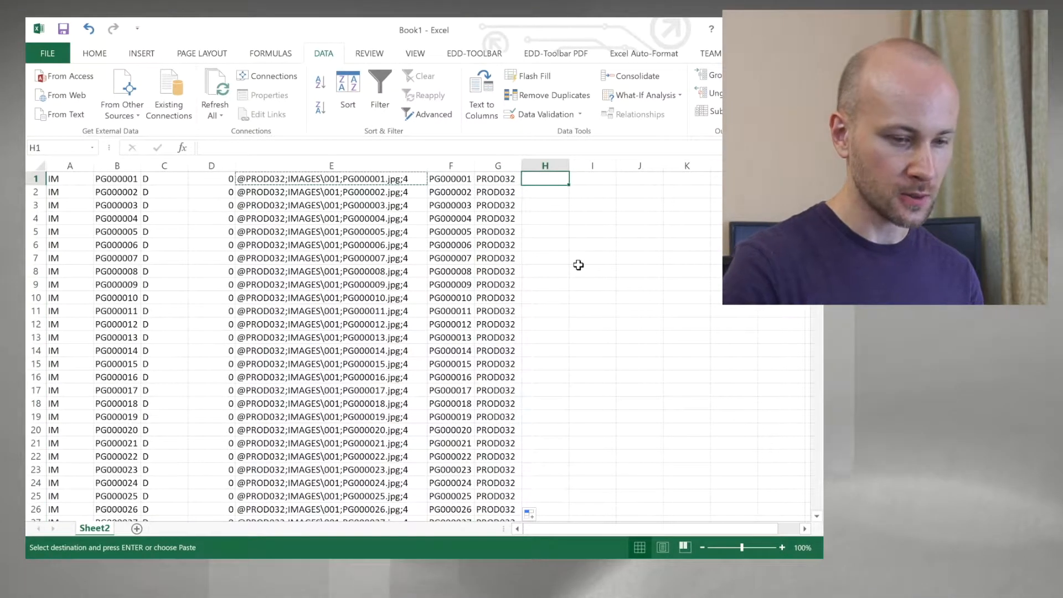
Step: Enter =MID(E1,10,10) & "\" & MID(E1,21,12) in H1, yielding paths like IMAGES\001\PG000001.jpg
type("=mid(")
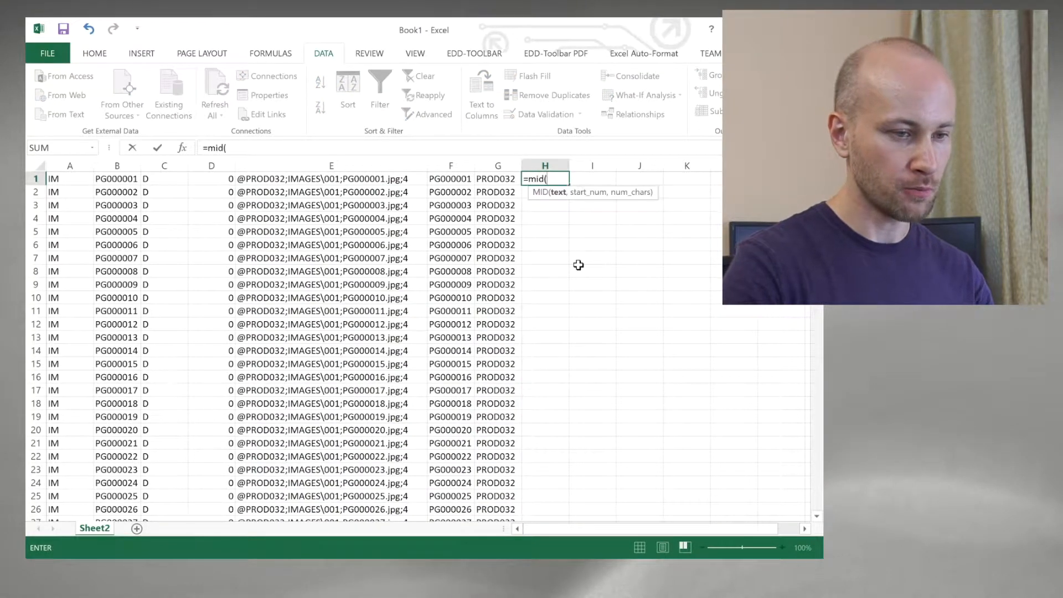
left_click(330, 178)
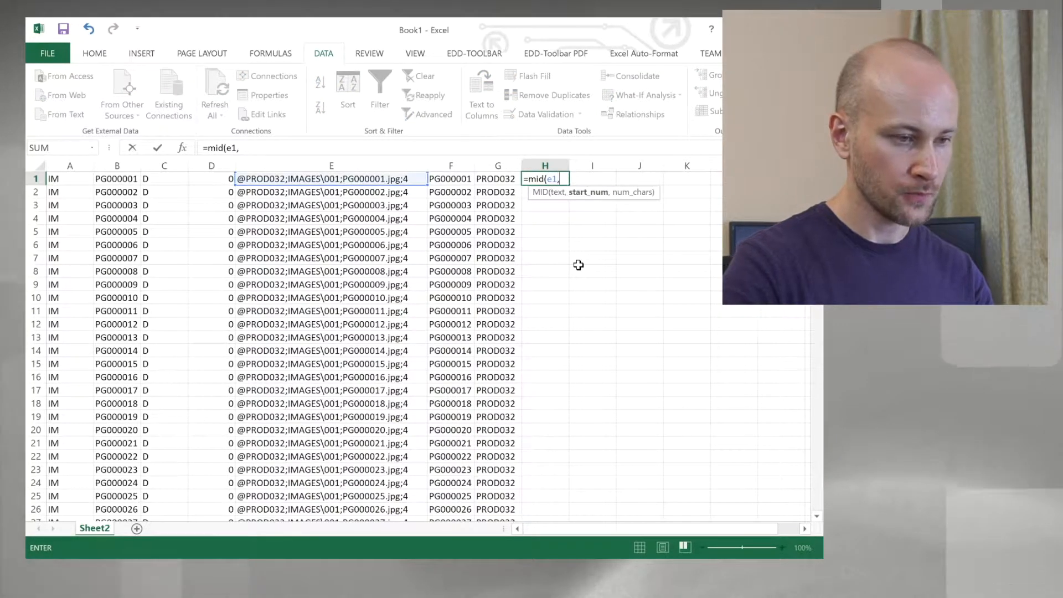
type("10,1")
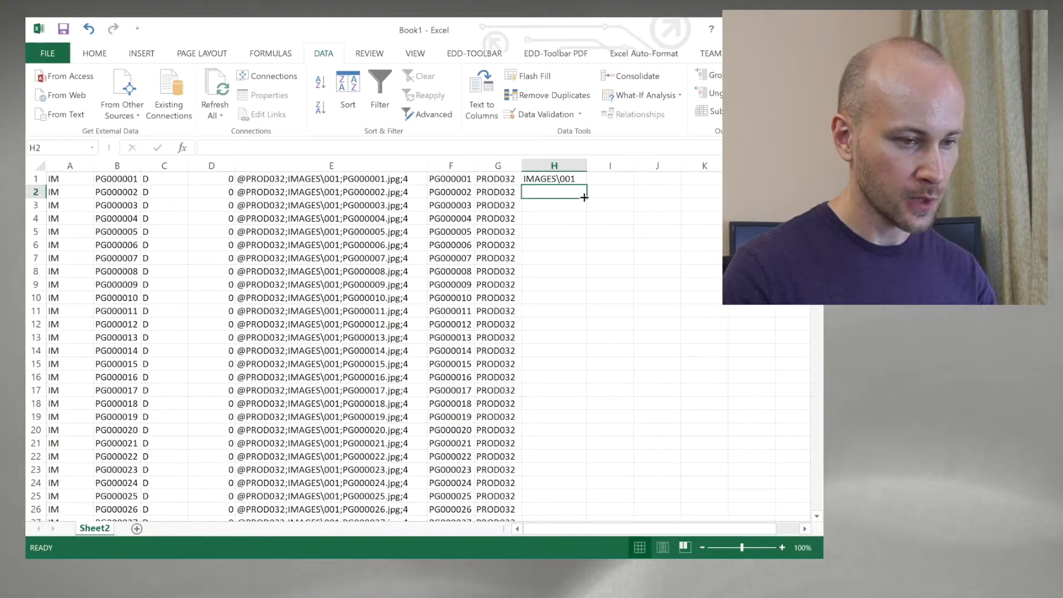
type("=MID(E1,10,10)")
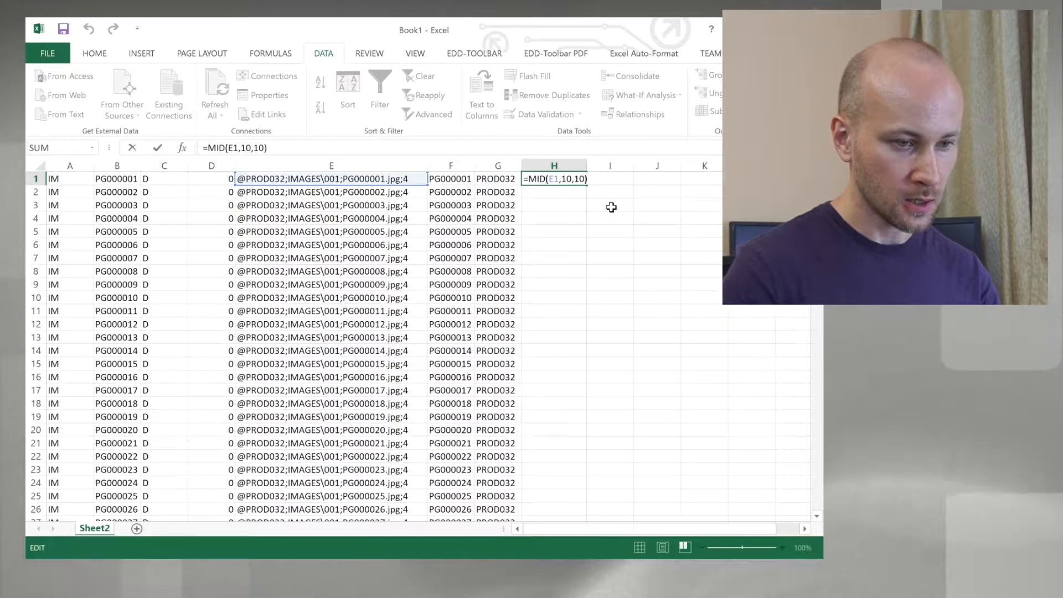
type("&")
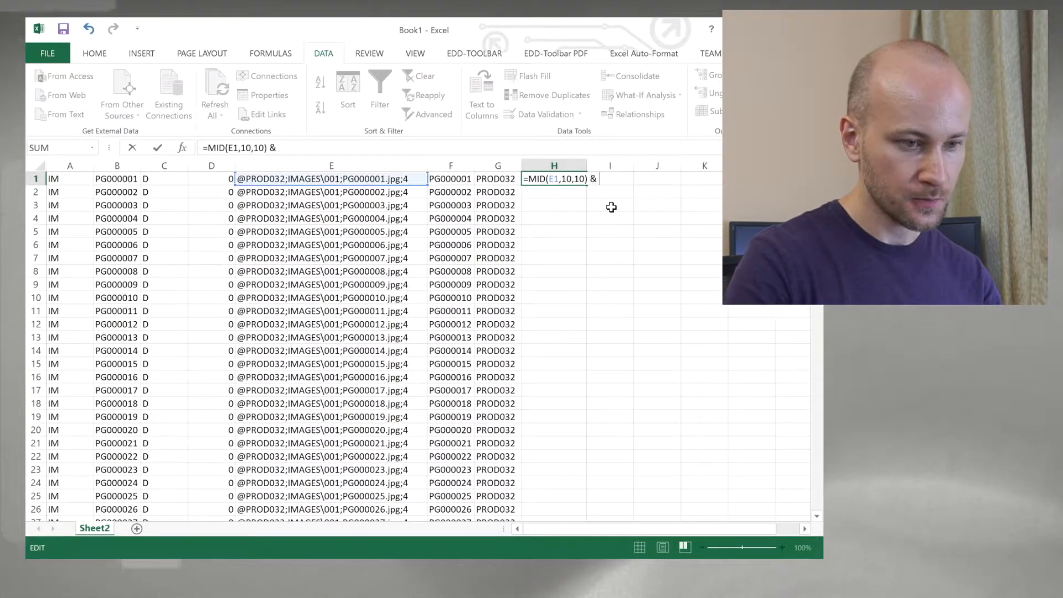
type("\"\\\" &")
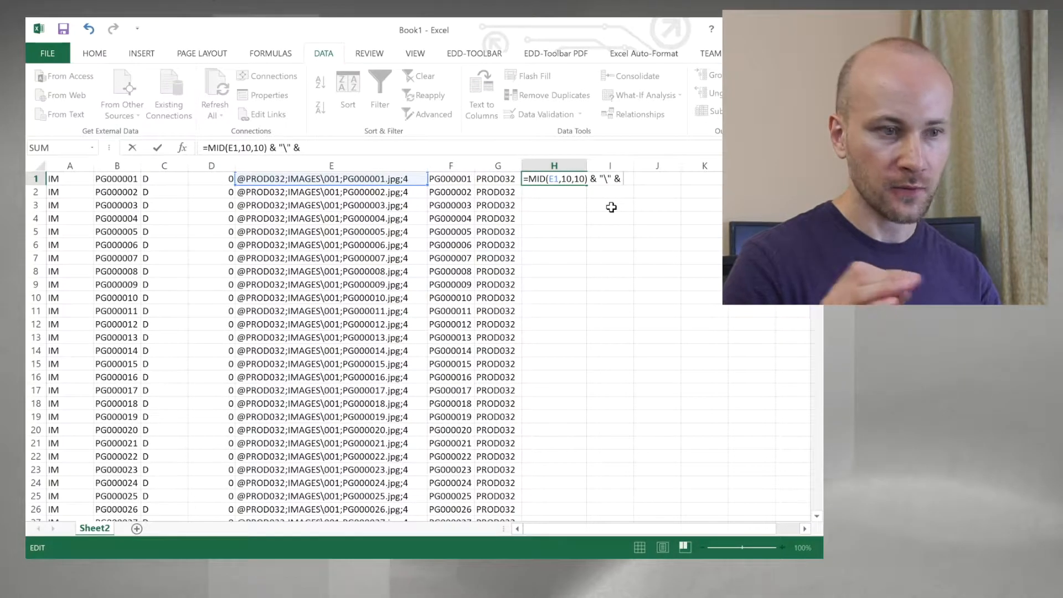
type("mid(")
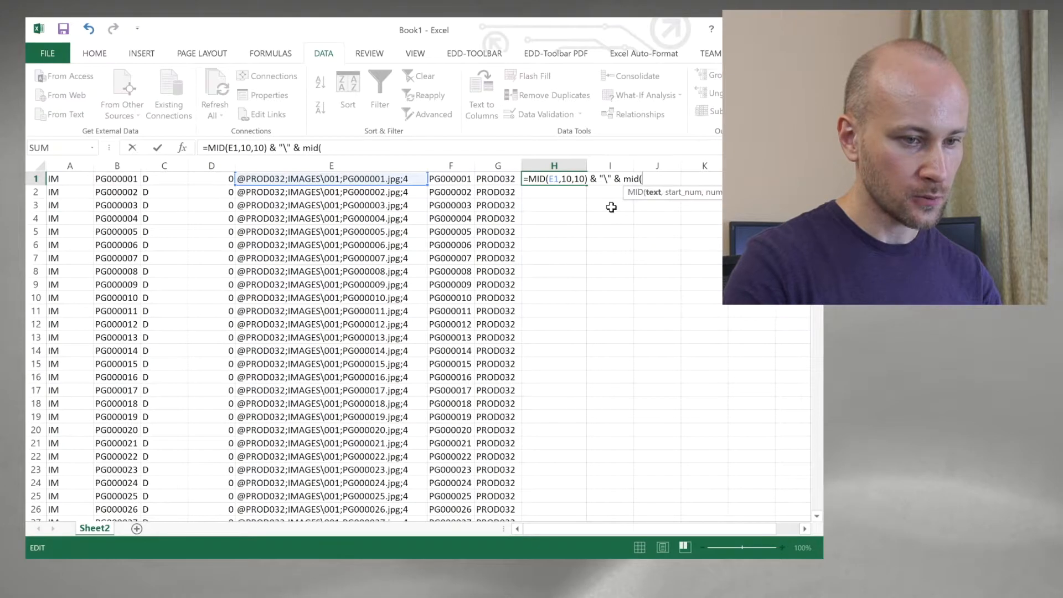
type("e1")
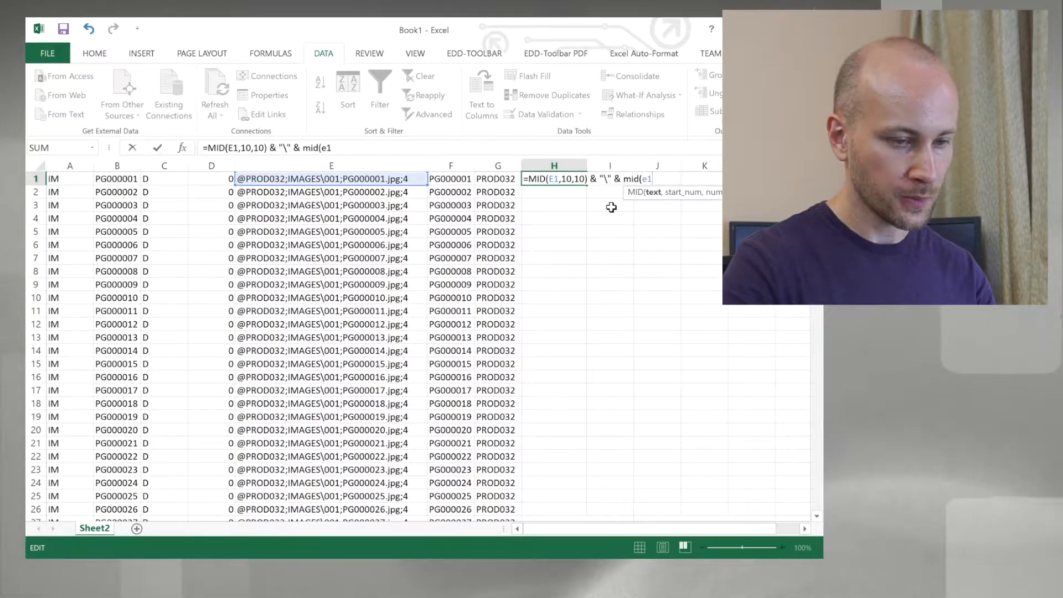
type(",21")
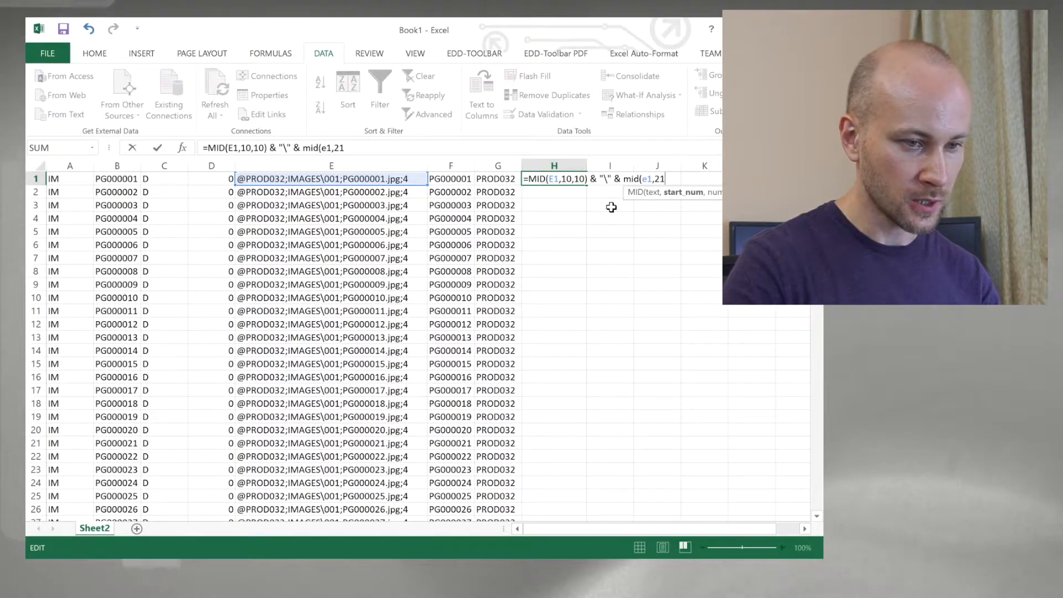
type(",10)")
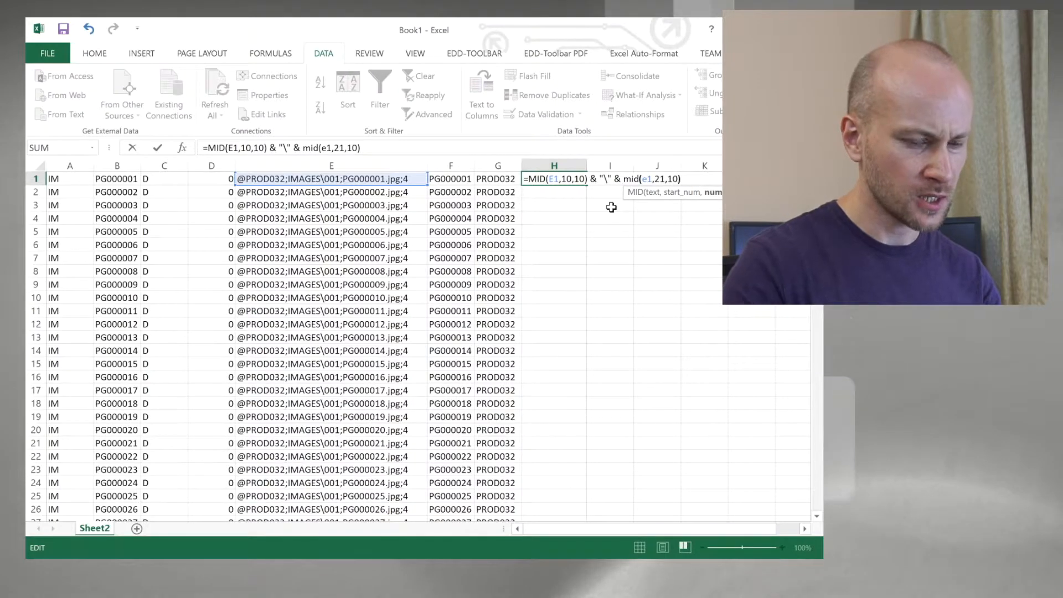
key("Enter")
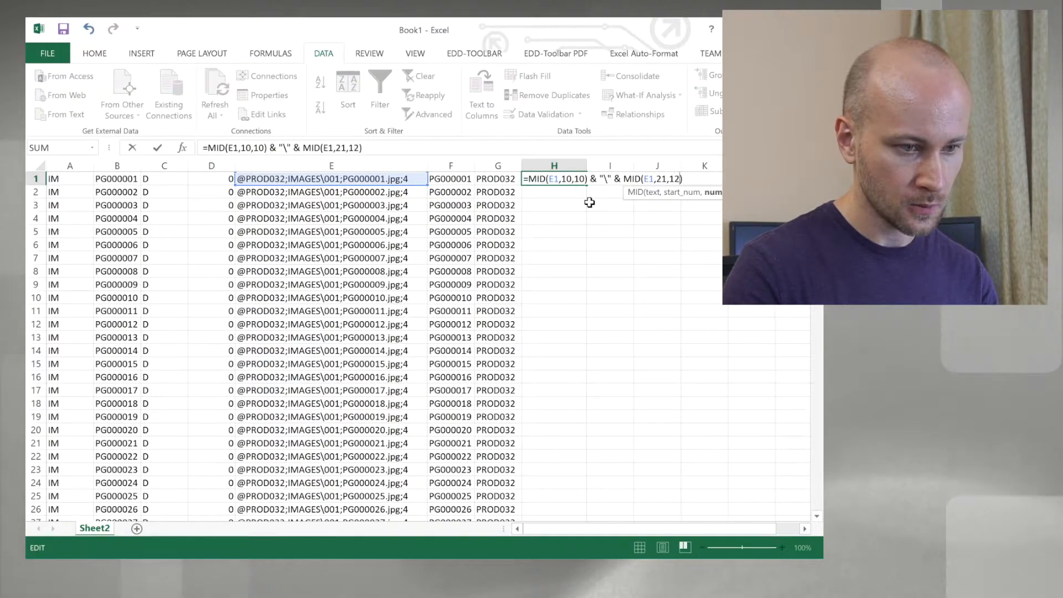
key("Enter")
type("=")
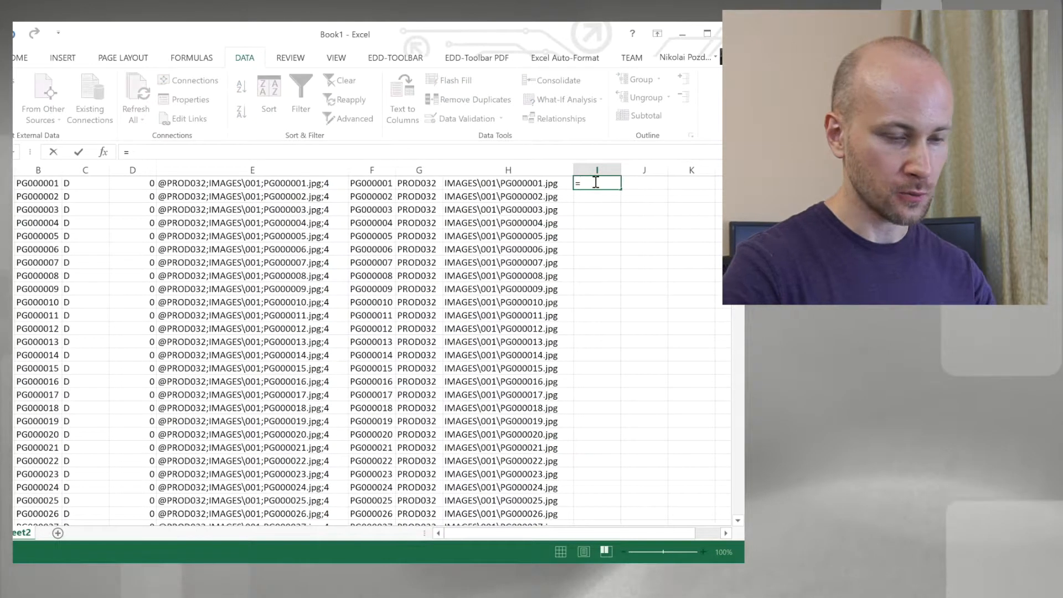
Step: Enter =IF(C1="","","Y") in I1 to flag rows that have a column C value
type("if(c1")
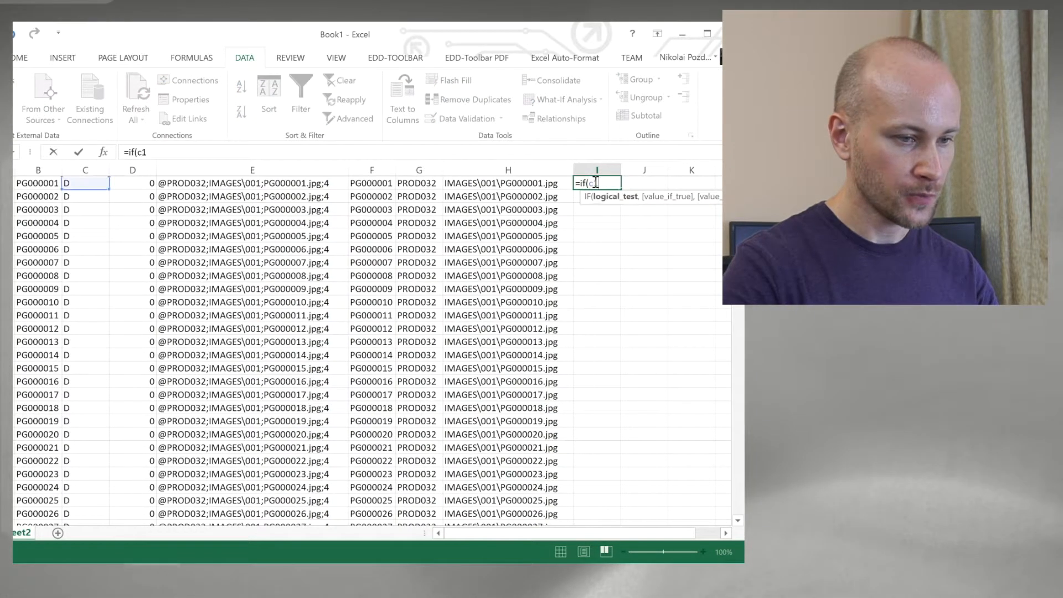
type("=\"")
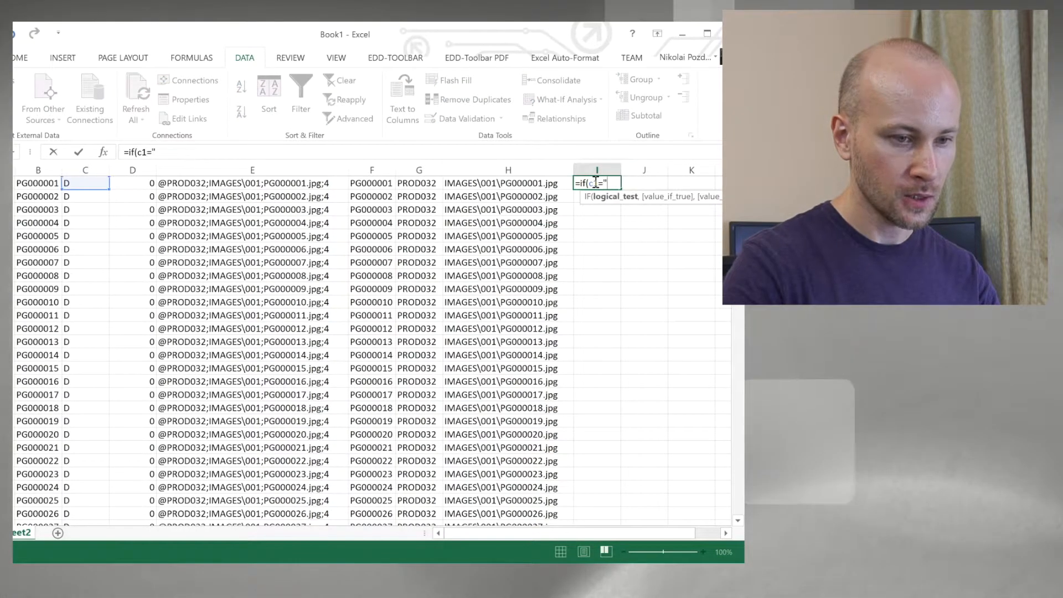
type("\",\"\",")
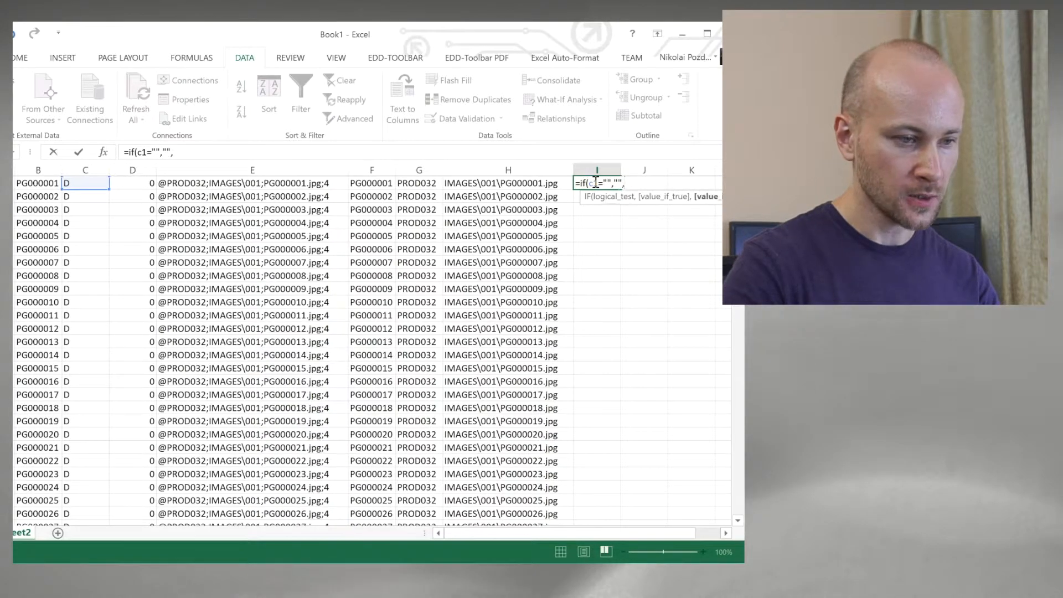
type("\"Y")
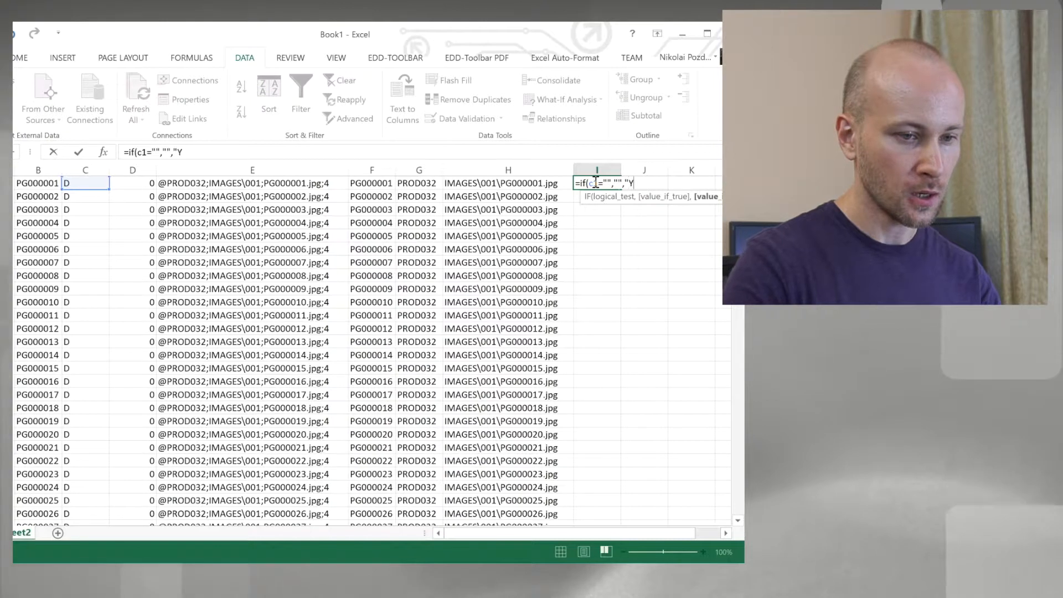
key("Enter")
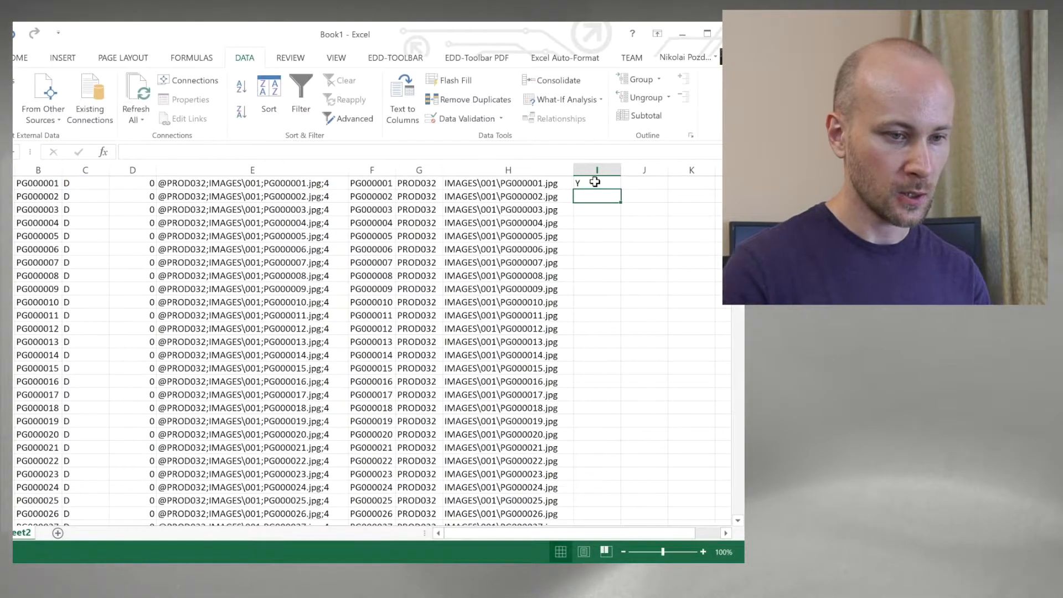
Step: Fill the Y-flag formula down column I and check the result at row 41
left_click_drag(597, 182, 597, 513)
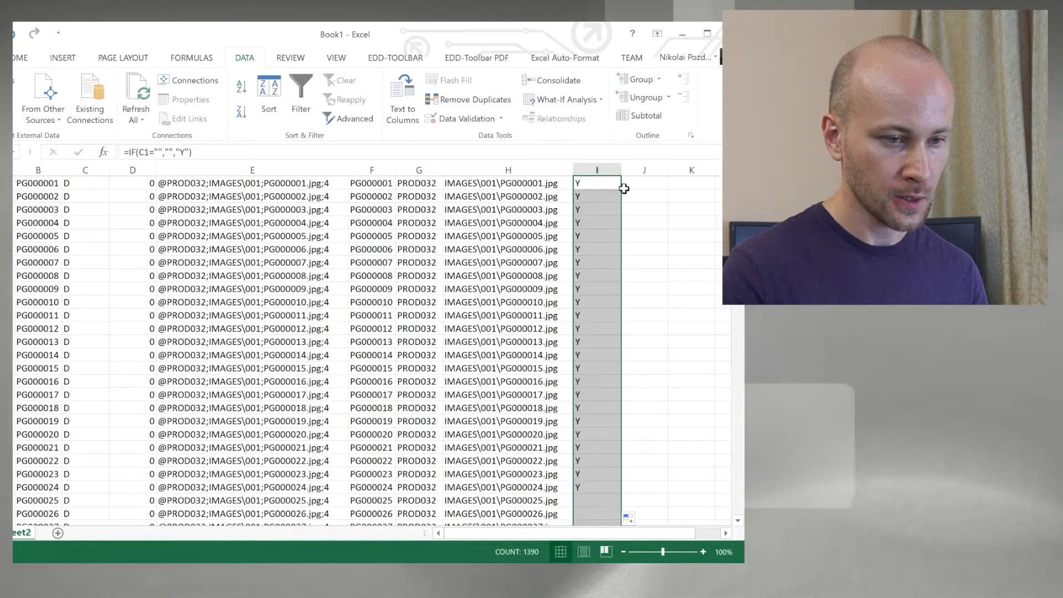
scroll("down", 3)
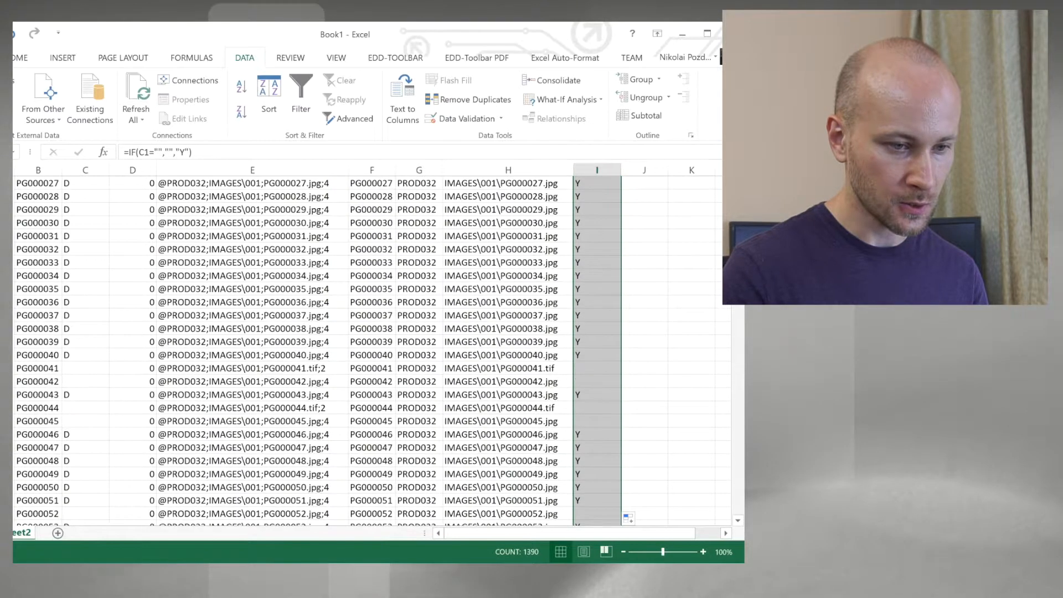
left_click(596, 367)
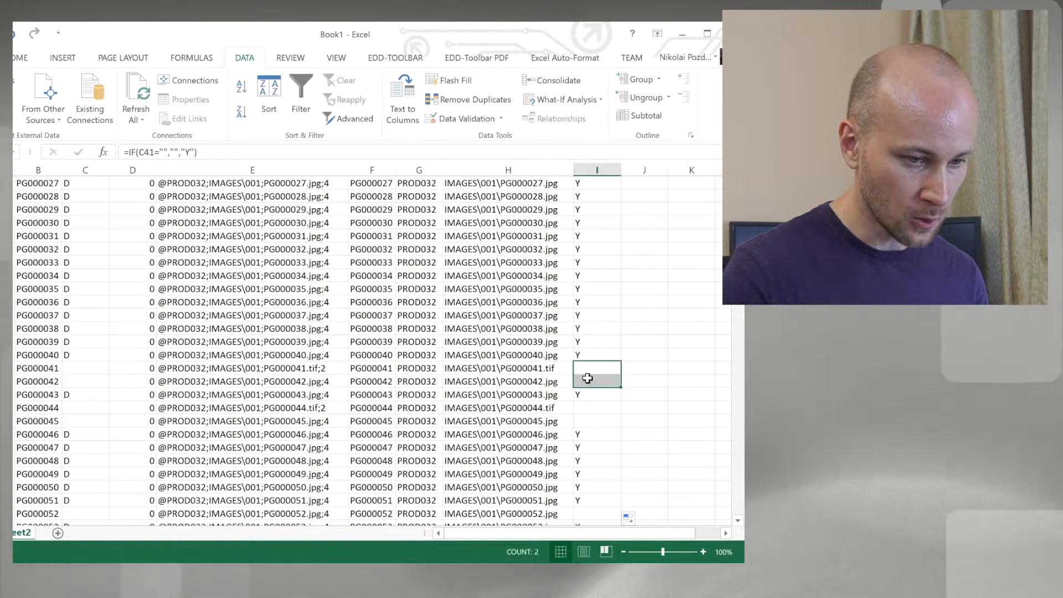
left_click(508, 341)
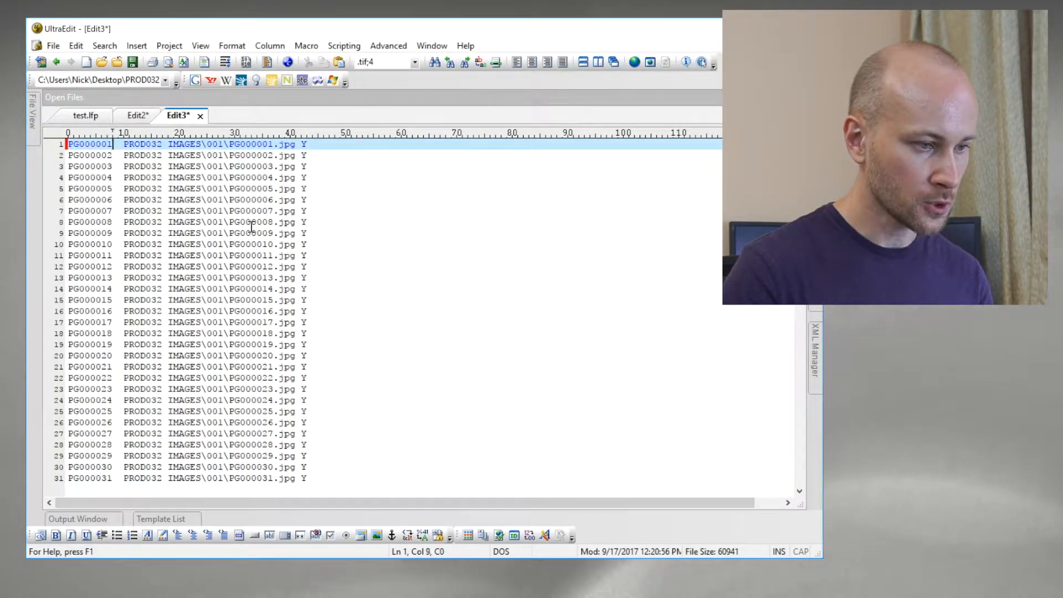
Step: Replace all tabs with commas, then replace ^p with ,,,^p to add three trailing fields
key("Ctrl+R")
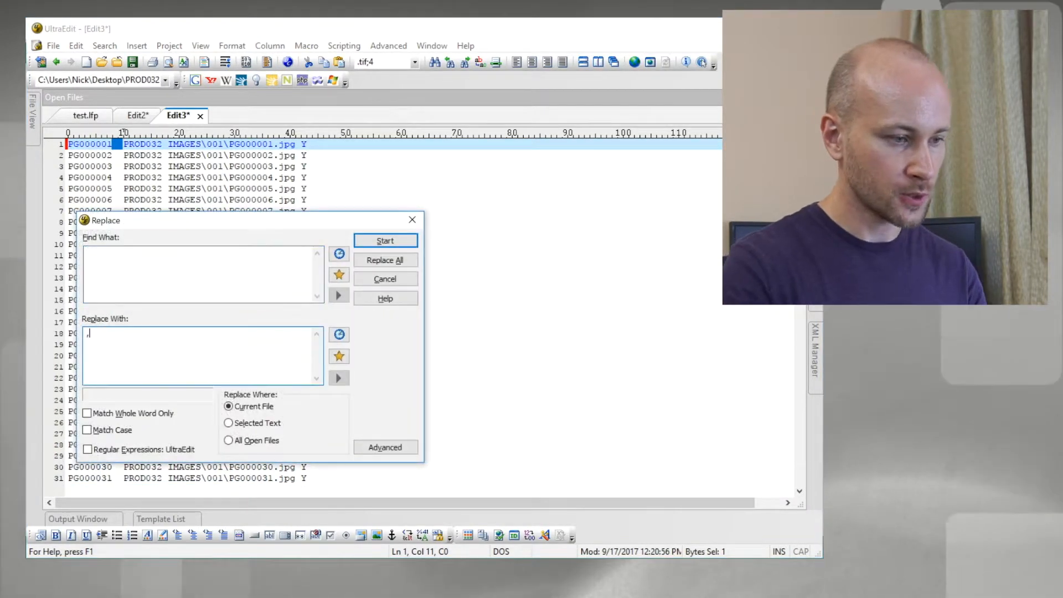
left_click(385, 260)
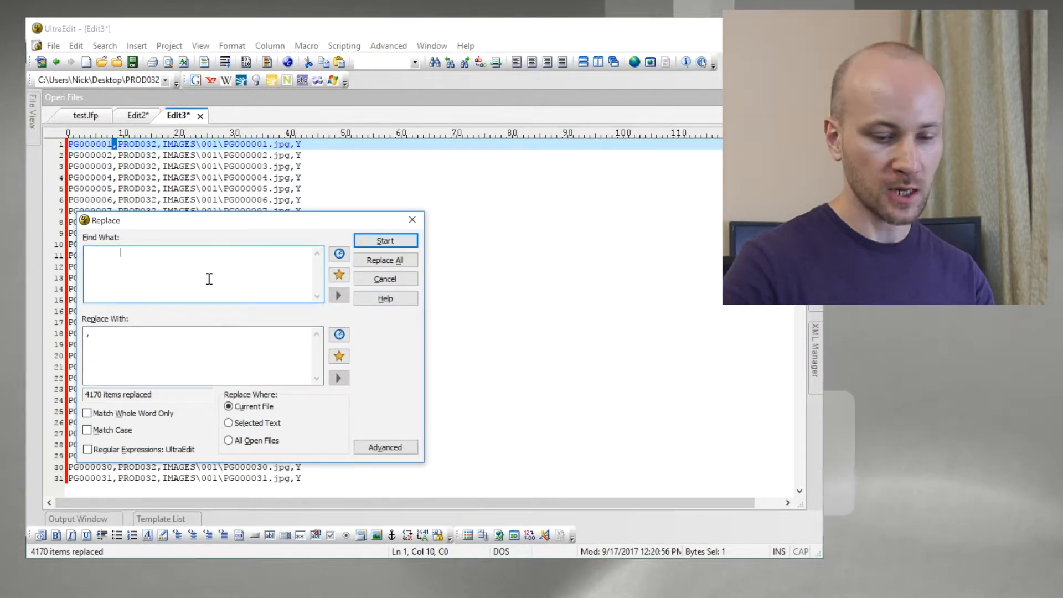
type("^p")
left_click(203, 355)
type(",,^p")
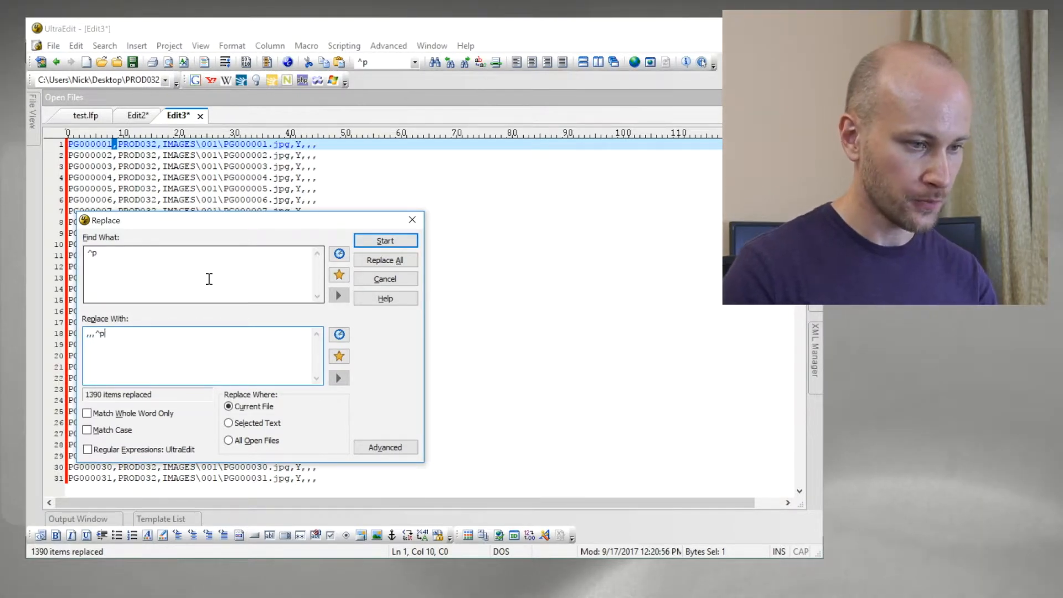
left_click(385, 278)
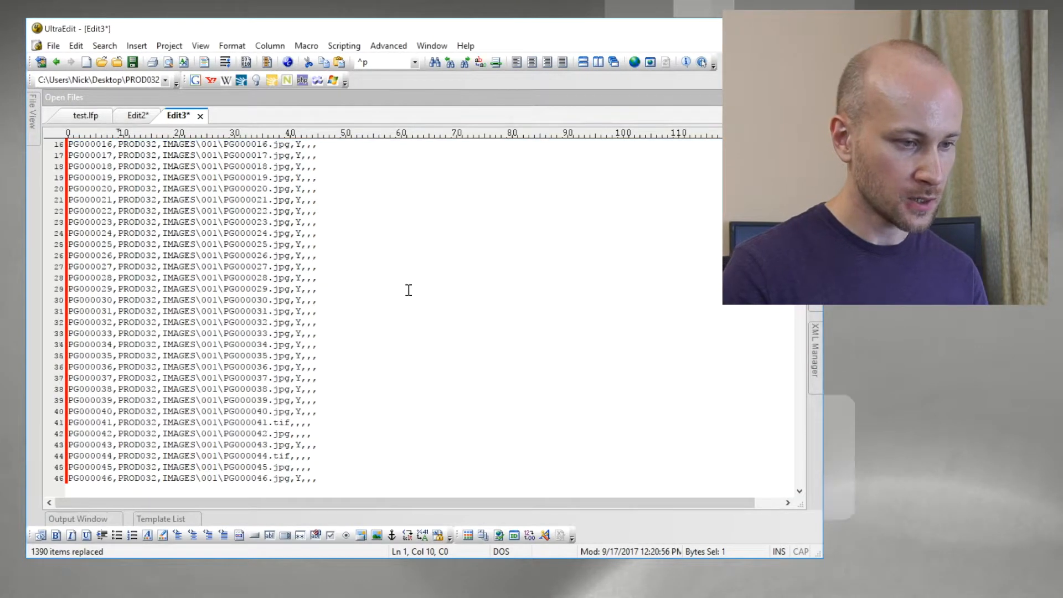